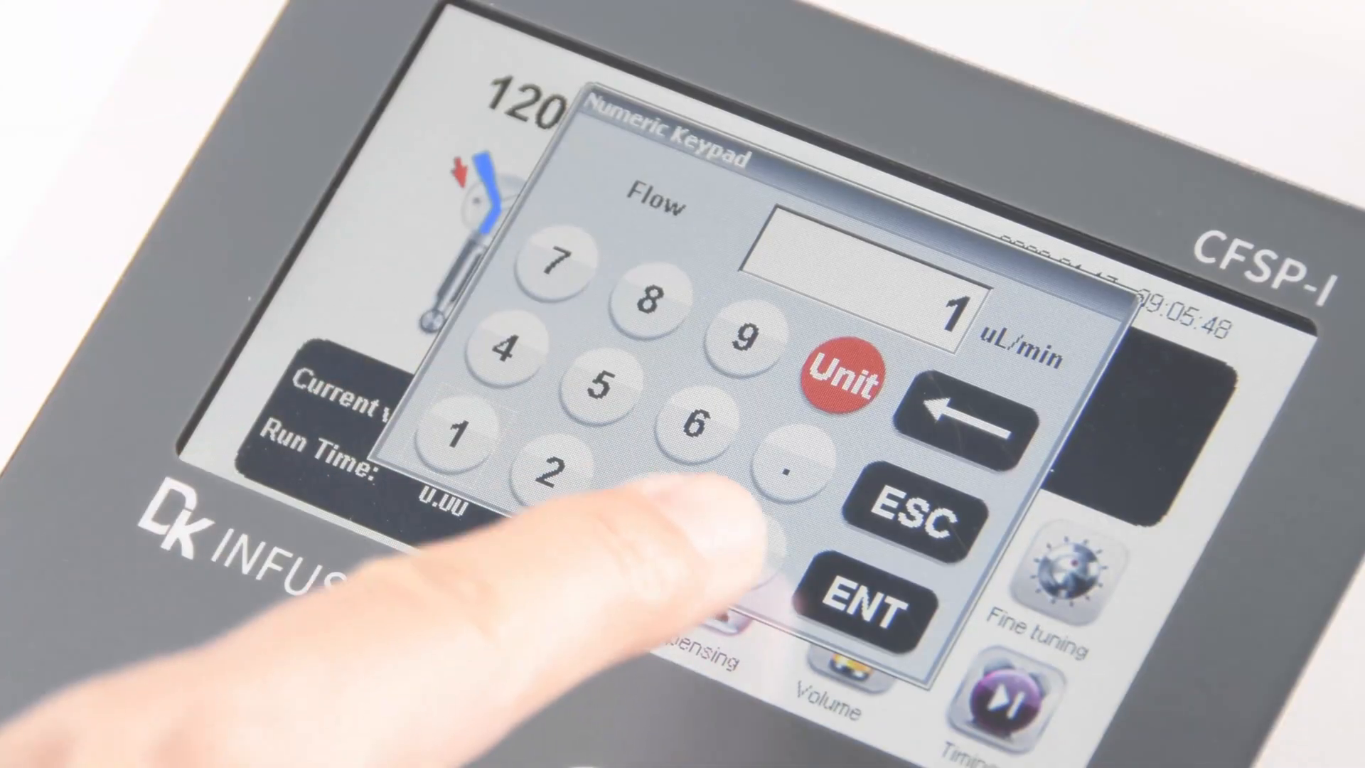
Confirm the flow rate of 100.00 uL/min and return to the main screen.
click(870, 595)
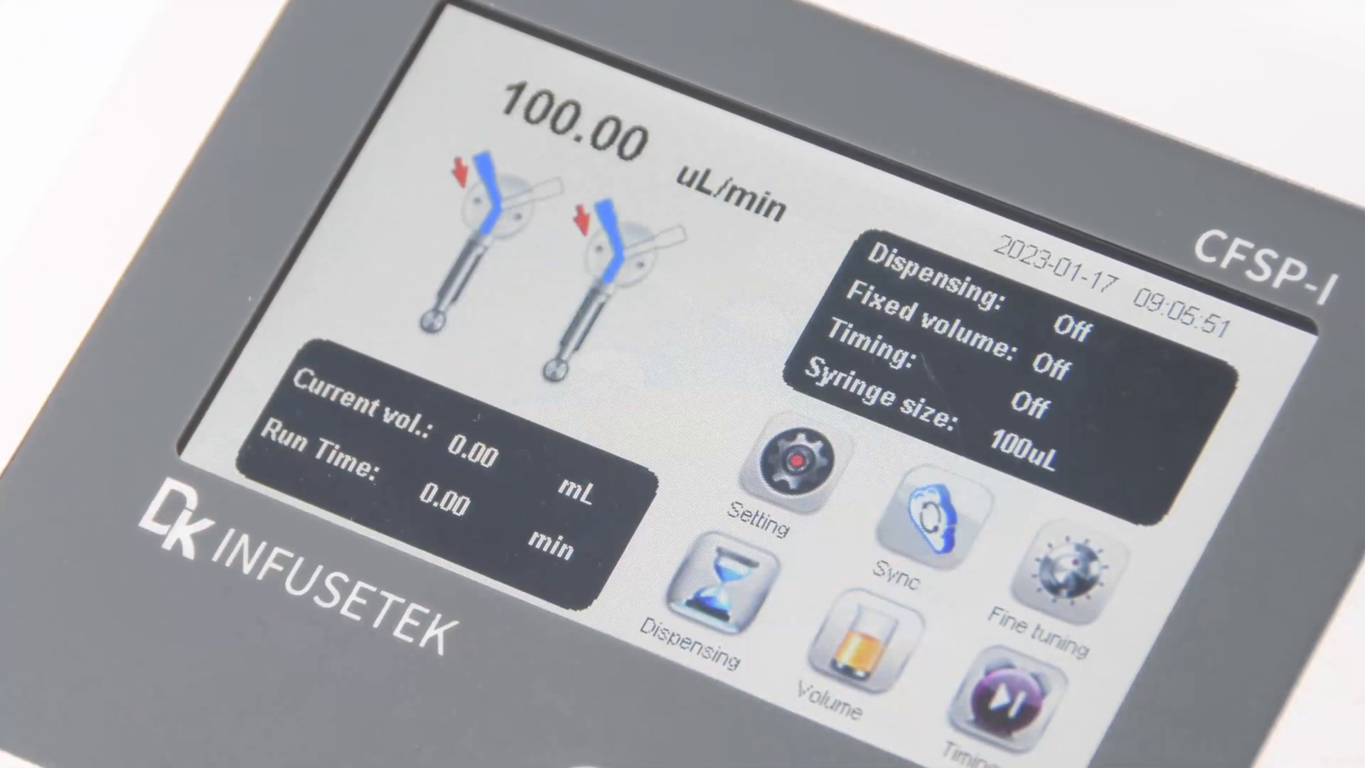